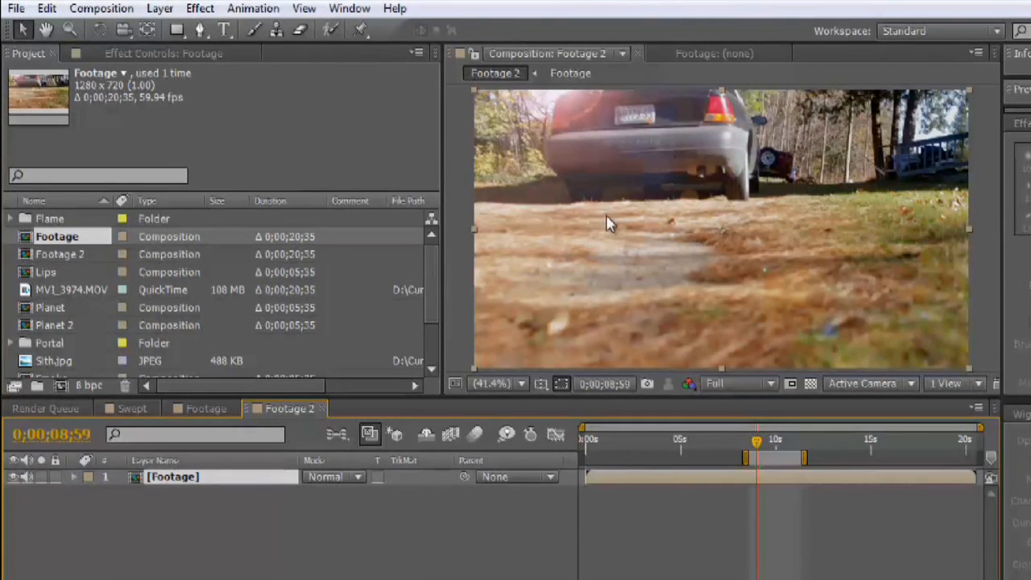
{"action": "mouse_move", "coordinate": [644, 175]}
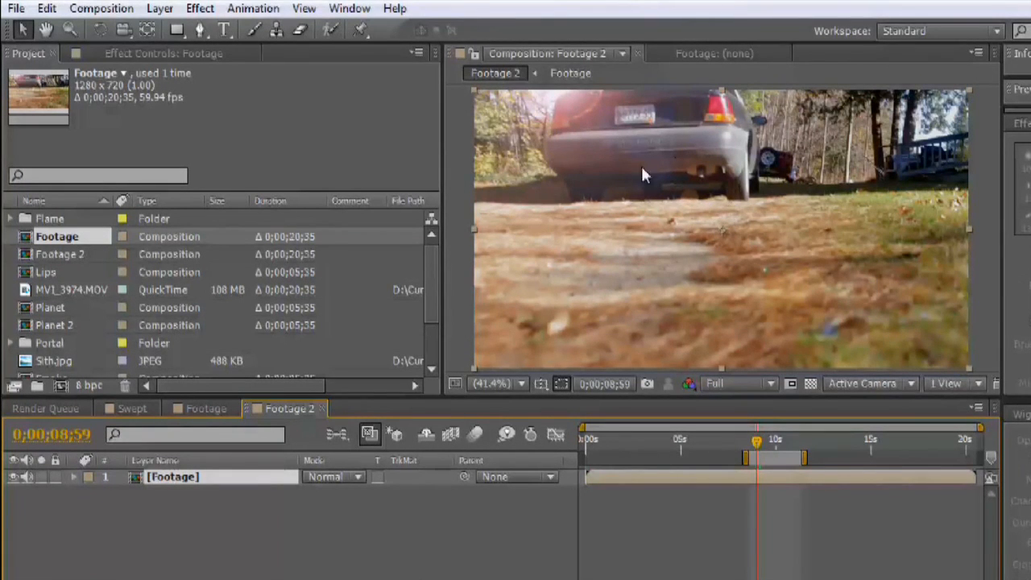
{"action": "mouse_move", "coordinate": [816, 328]}
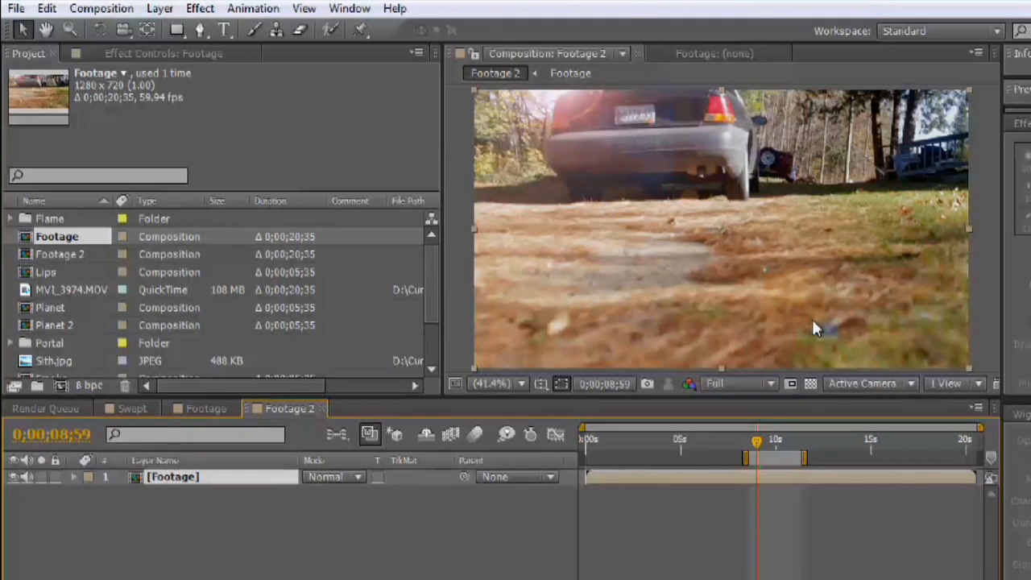
{"action": "mouse_move", "coordinate": [811, 325]}
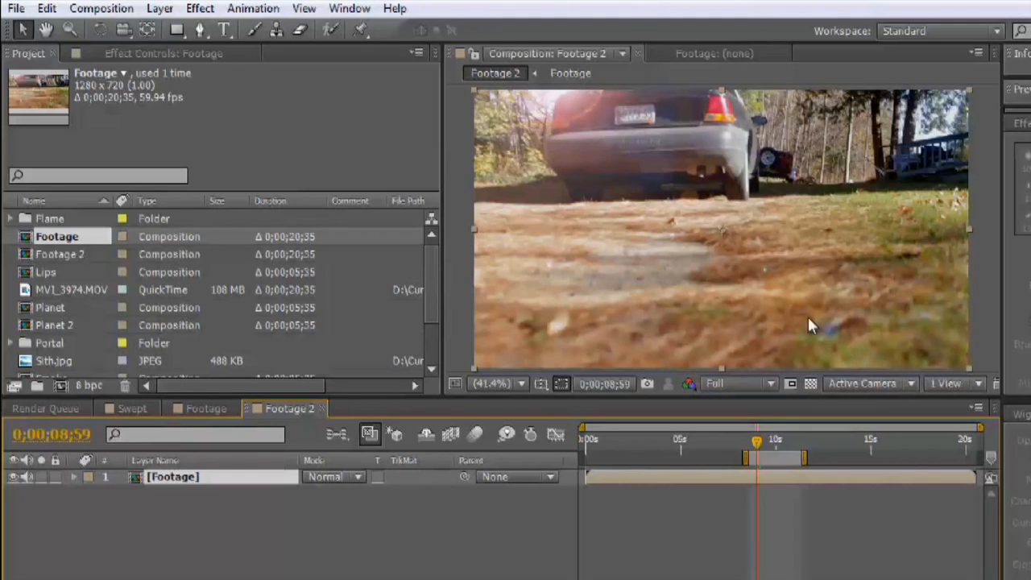
{"action": "mouse_move", "coordinate": [609, 149]}
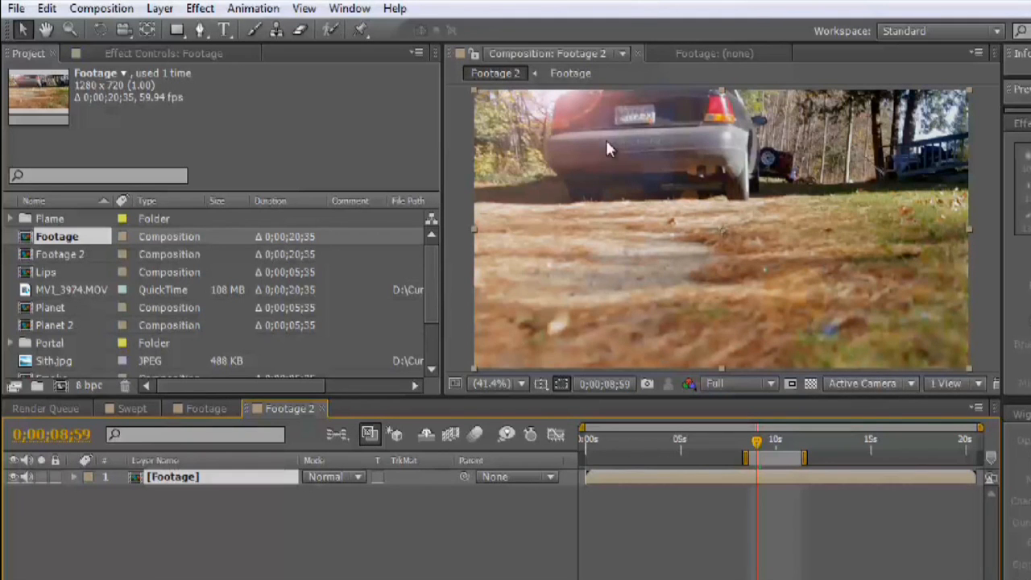